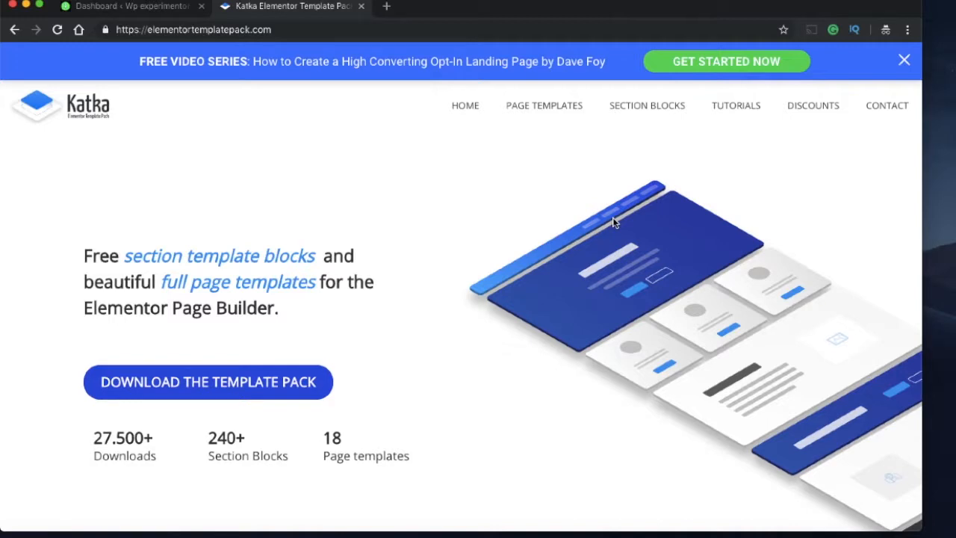
Start the free checkout for the Katka Elementor Template Pack
{"action": "scroll", "scroll_direction": "down", "scroll_amount": 3}
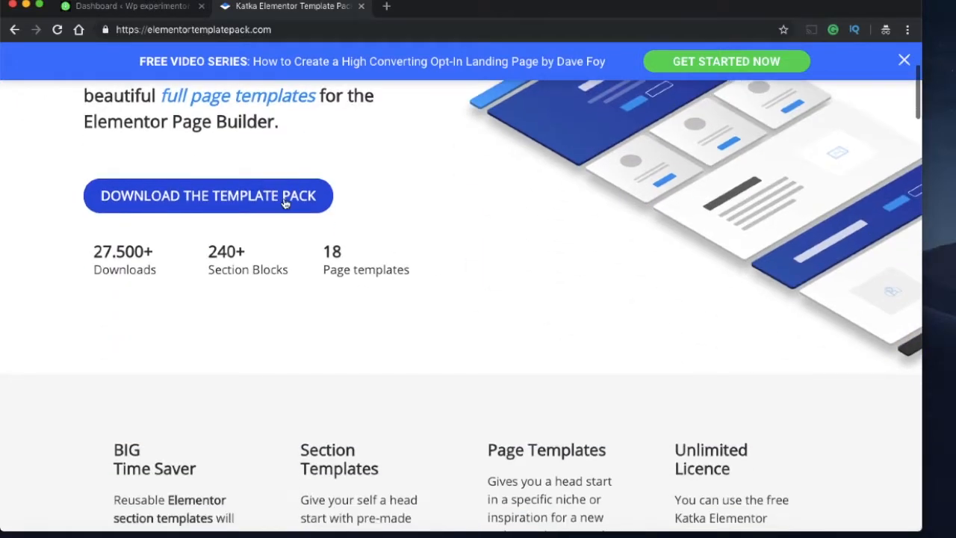
{"action": "scroll", "scroll_direction": "up", "scroll_amount": 3}
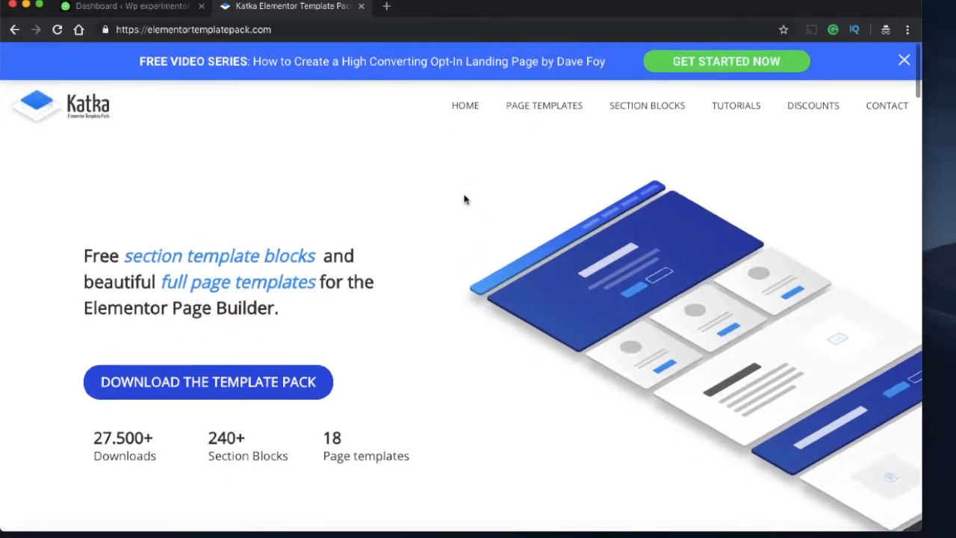
{"action": "mouse_move", "coordinate": [108, 116]}
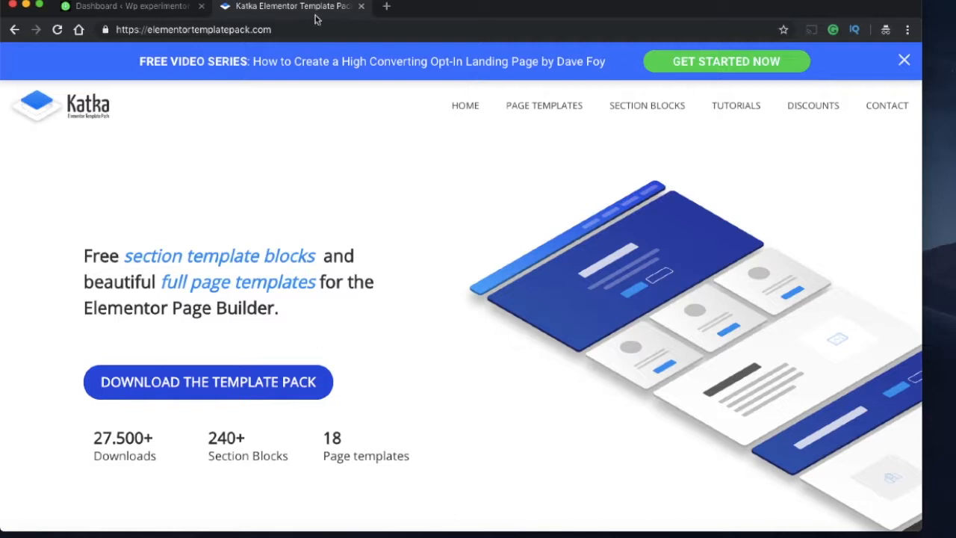
{"action": "mouse_move", "coordinate": [298, 158]}
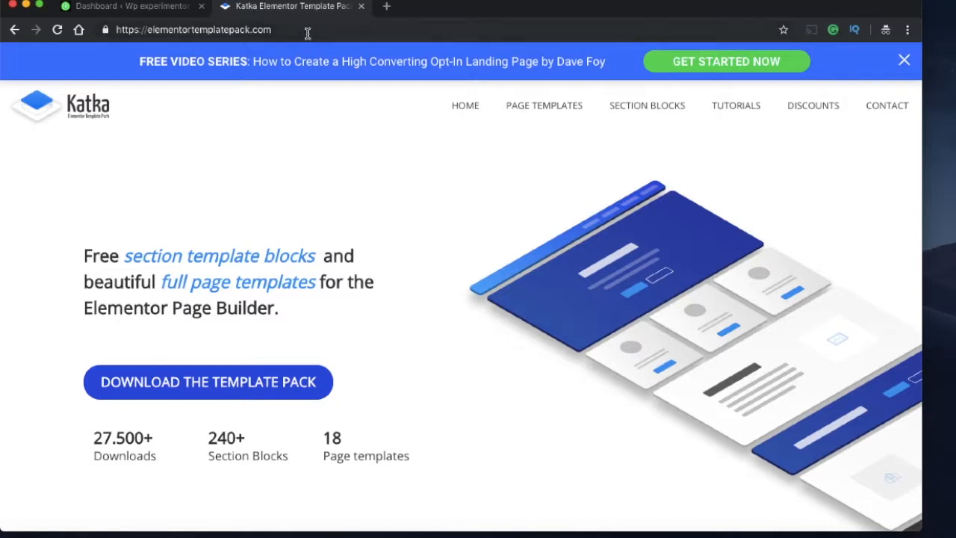
{"action": "mouse_move", "coordinate": [356, 383]}
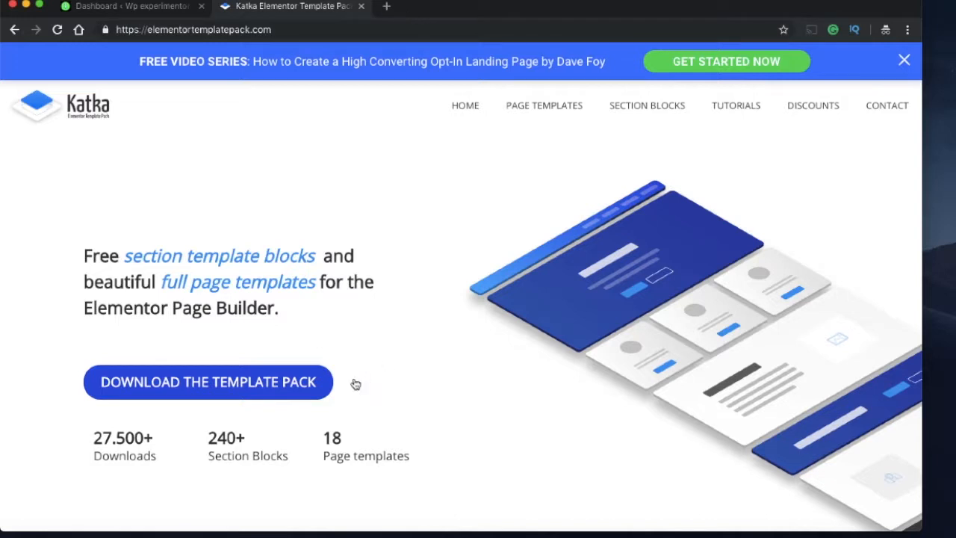
{"action": "left_click", "coordinate": [207, 382]}
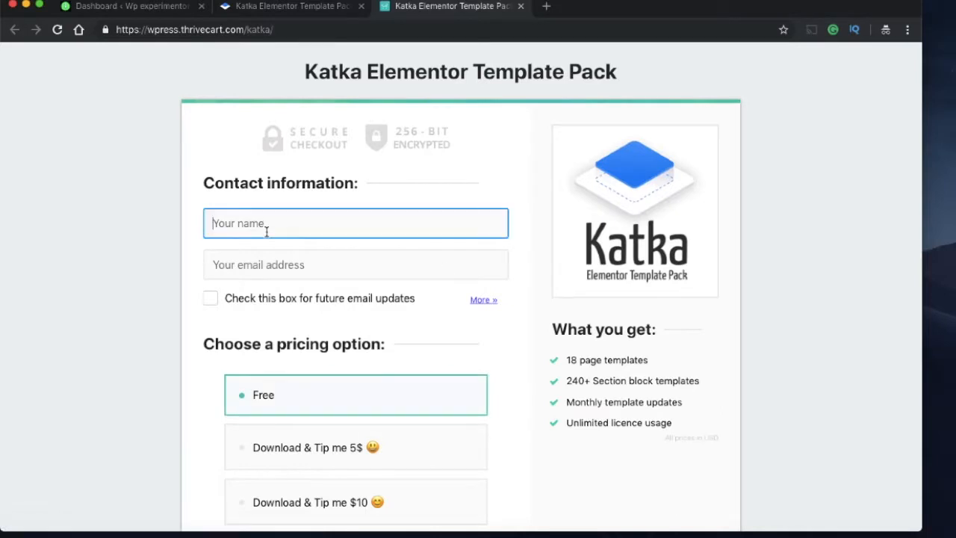
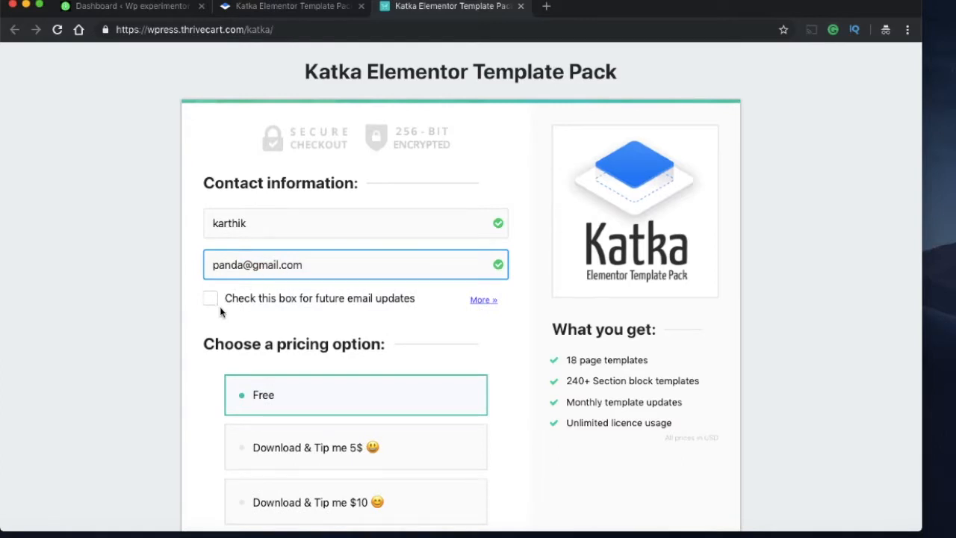
{"action": "scroll", "scroll_direction": "down", "scroll_amount": 3}
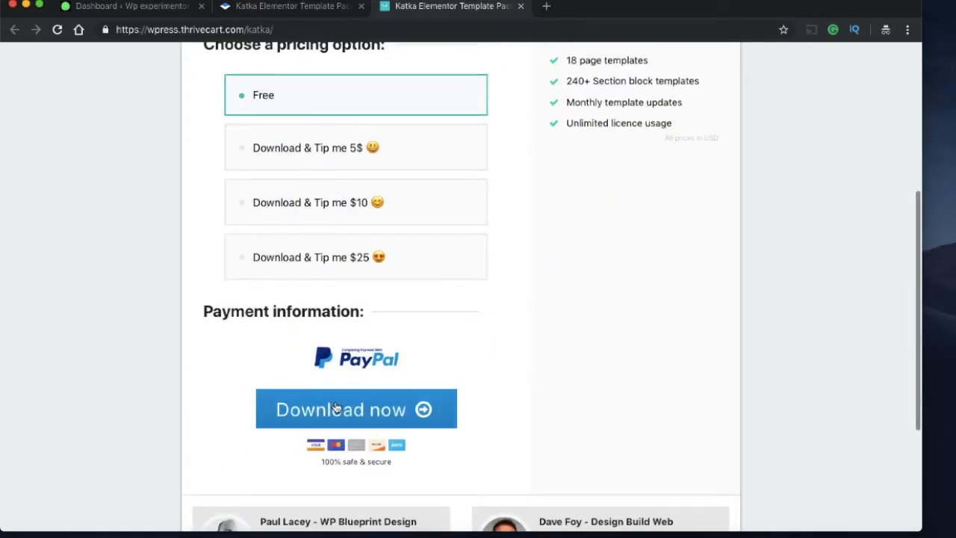
{"action": "mouse_move", "coordinate": [370, 416]}
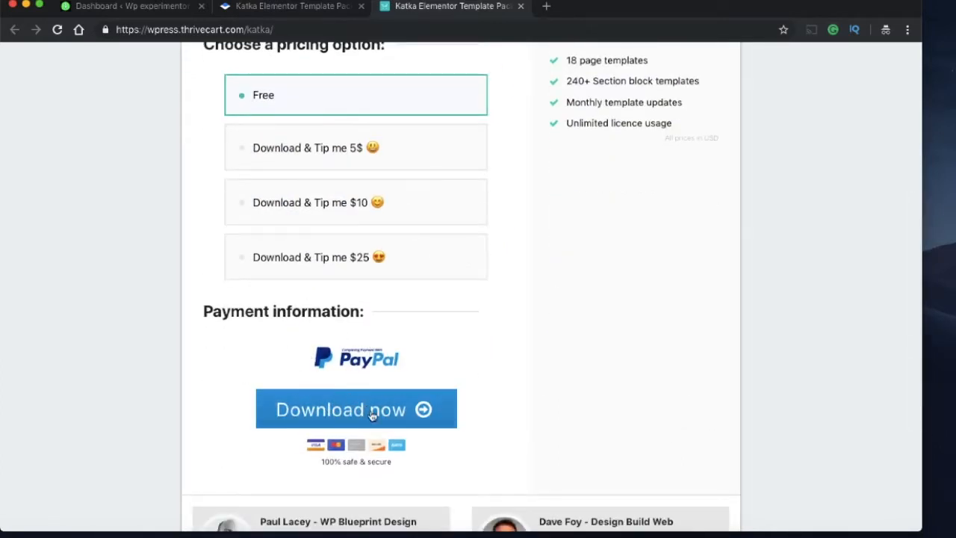
{"action": "left_click", "coordinate": [356, 409]}
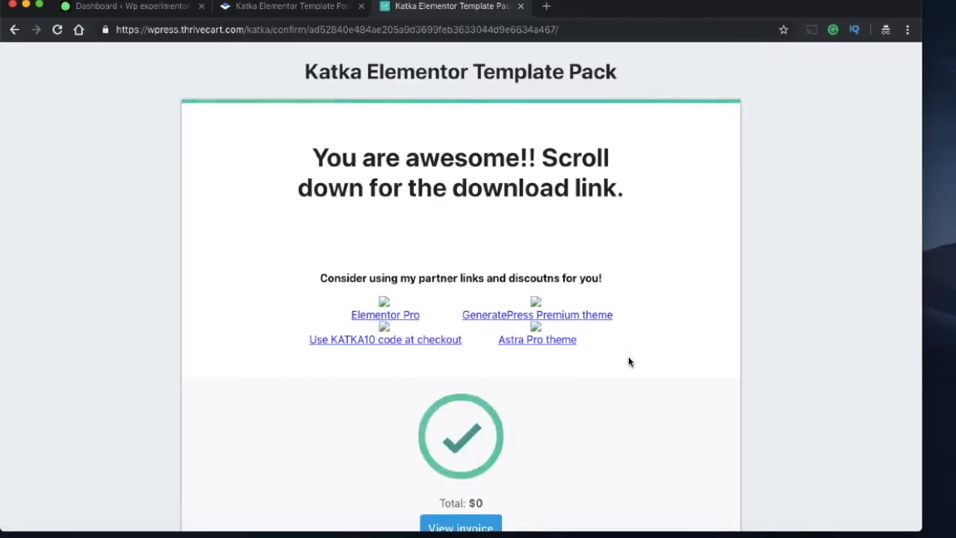
Download the template pack zip via the one-click link on the confirmation page
{"action": "scroll", "scroll_direction": "down", "scroll_amount": 3}
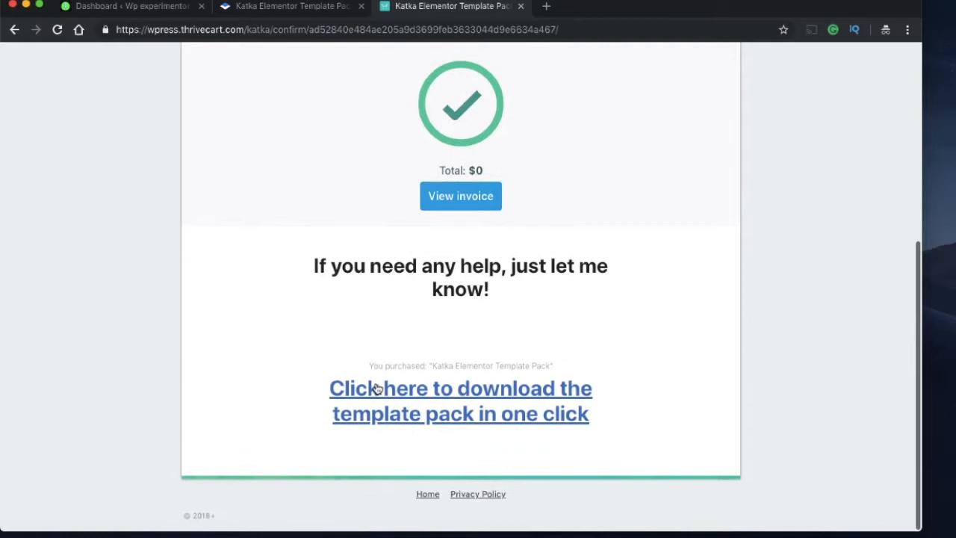
{"action": "mouse_move", "coordinate": [436, 397]}
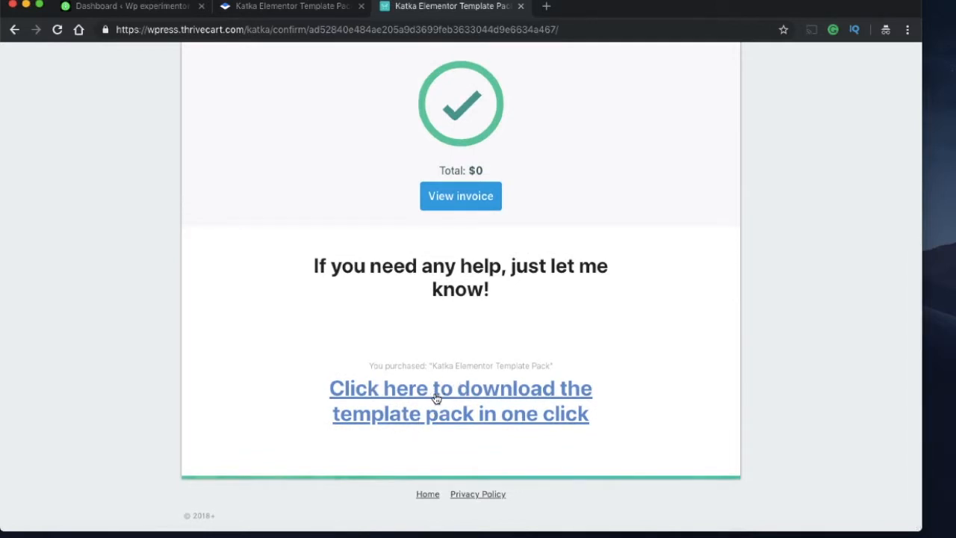
{"action": "mouse_move", "coordinate": [448, 426]}
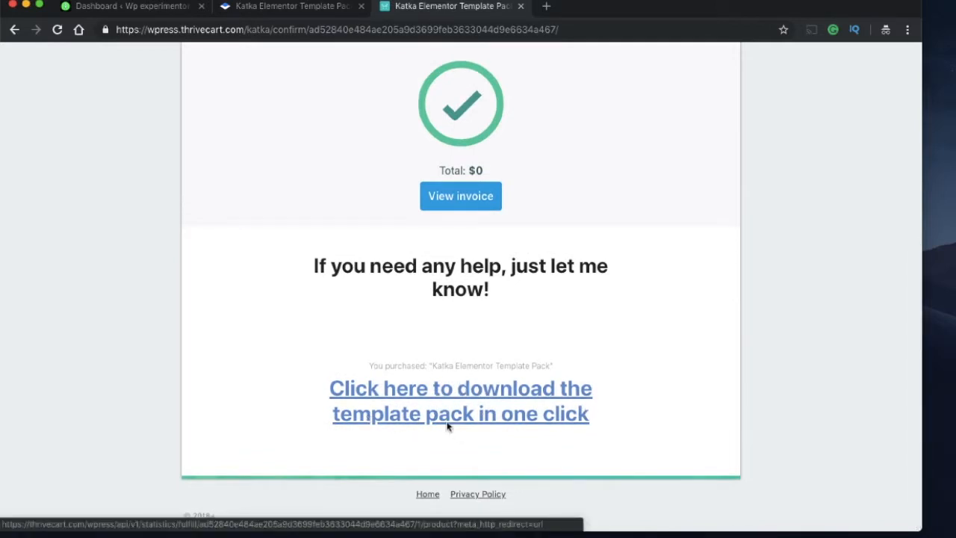
{"action": "left_click", "coordinate": [460, 388]}
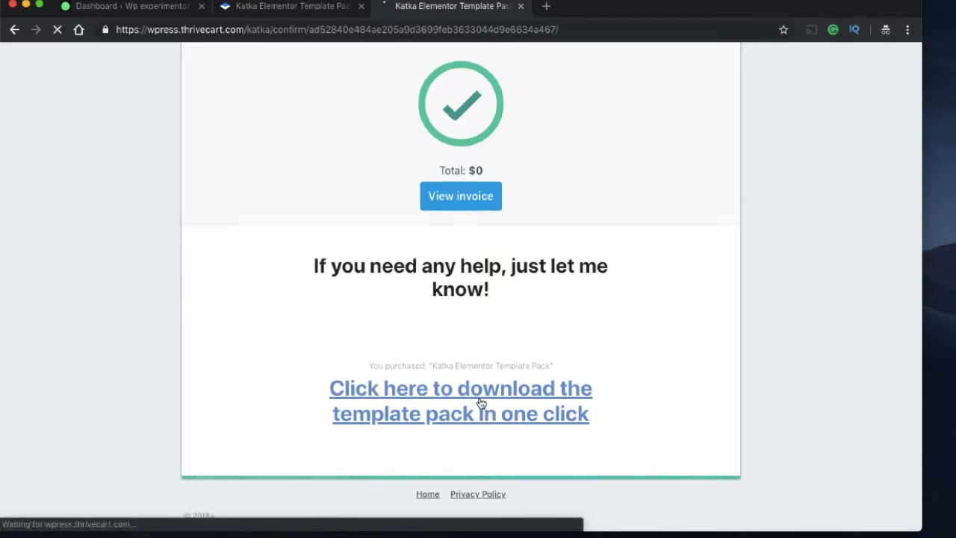
{"action": "left_click", "coordinate": [460, 401]}
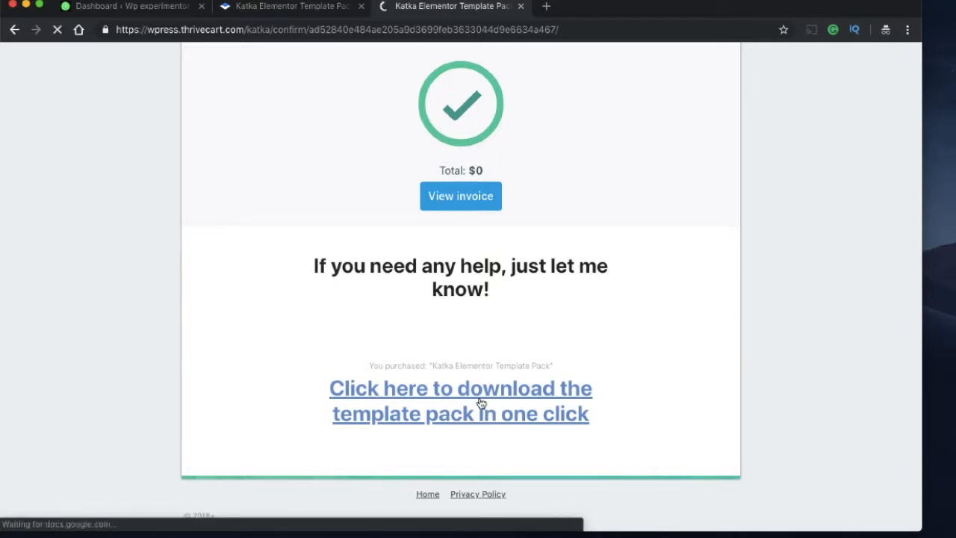
{"action": "left_click", "coordinate": [460, 400]}
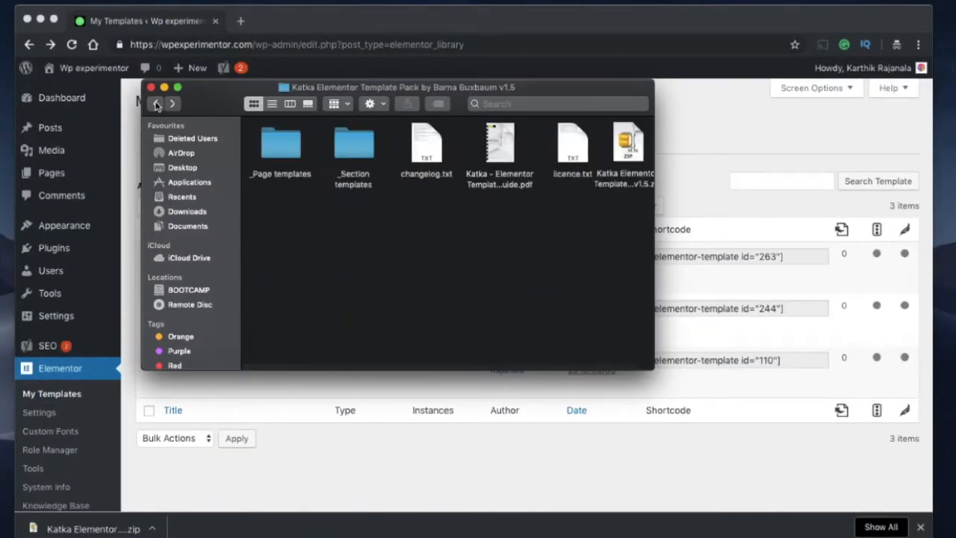
Browse into _Section templates > Author box in the extracted pack folder
{"action": "left_click", "coordinate": [427, 146]}
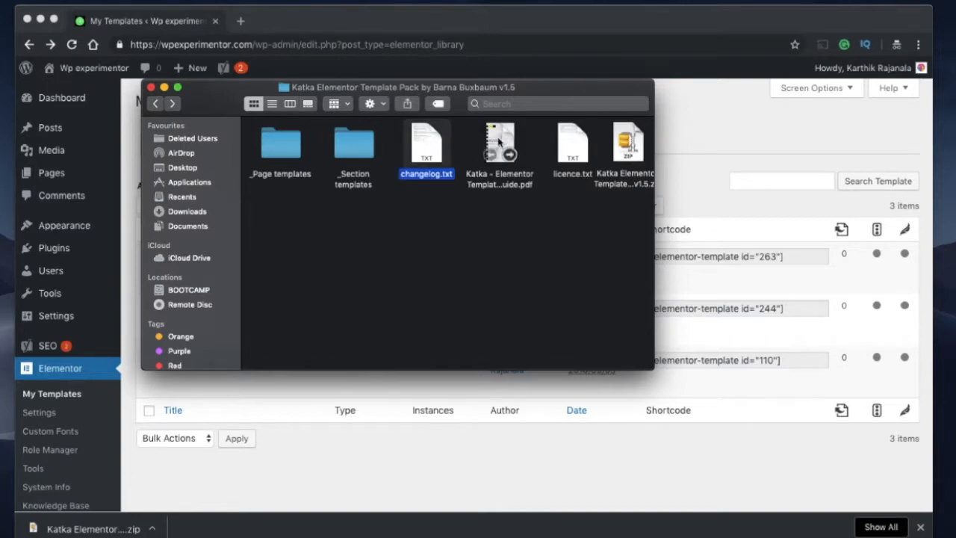
{"action": "left_click", "coordinate": [572, 142]}
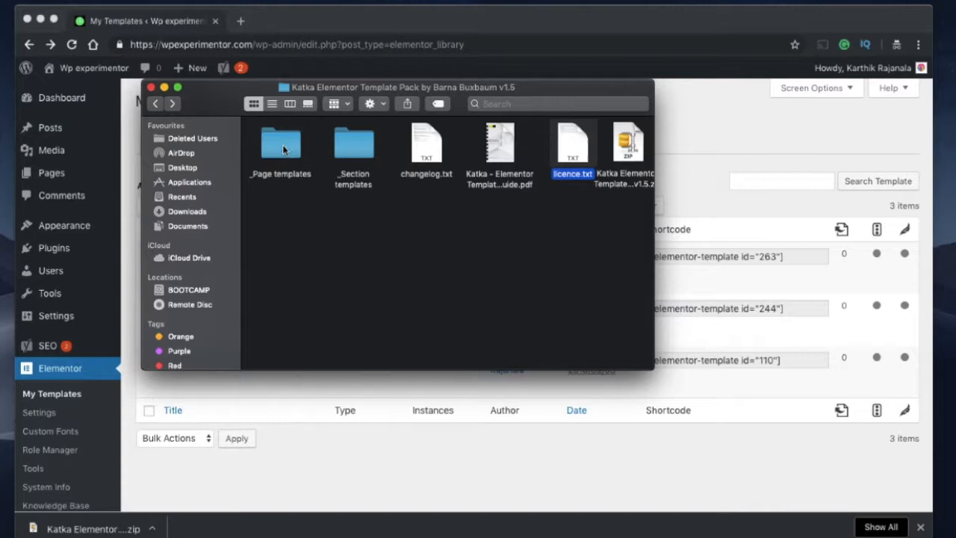
{"action": "mouse_move", "coordinate": [355, 147]}
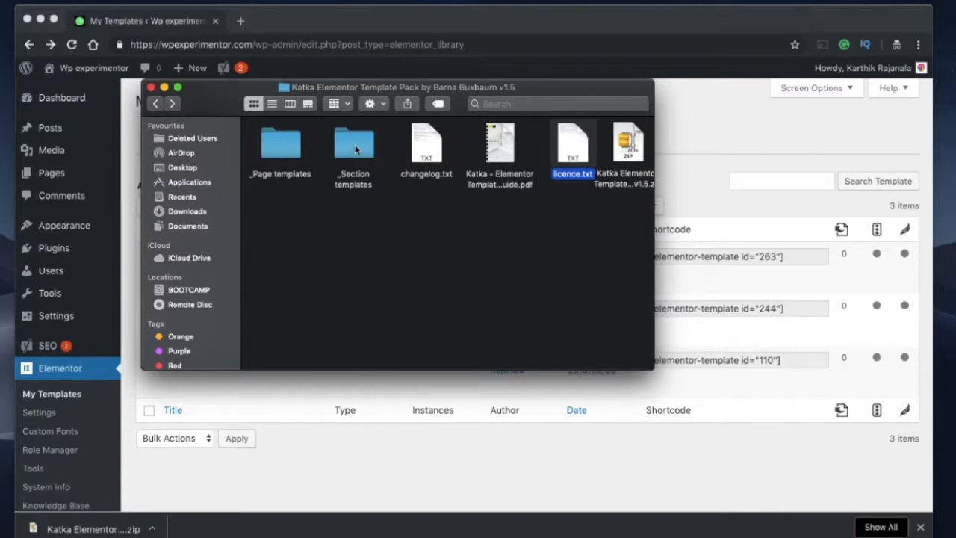
{"action": "double_click", "coordinate": [353, 146]}
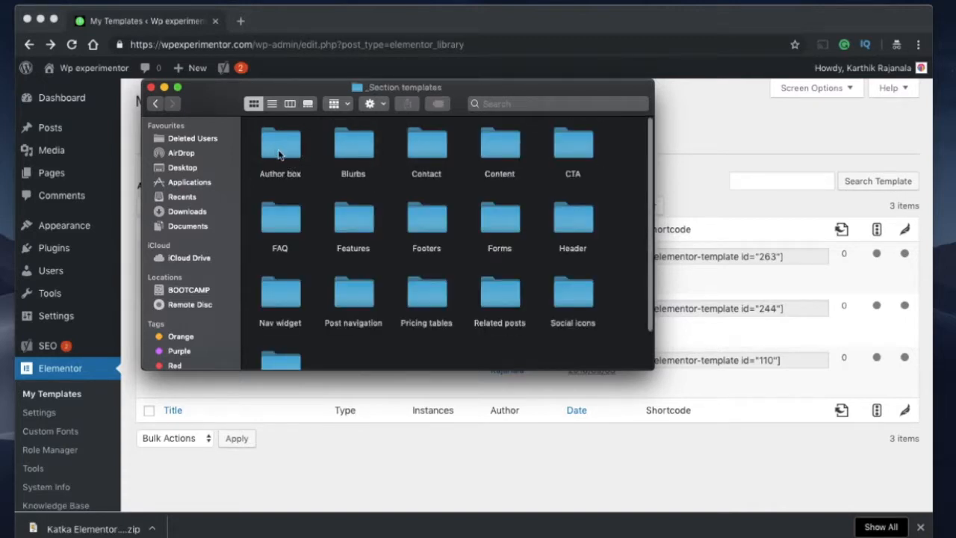
{"action": "double_click", "coordinate": [280, 146]}
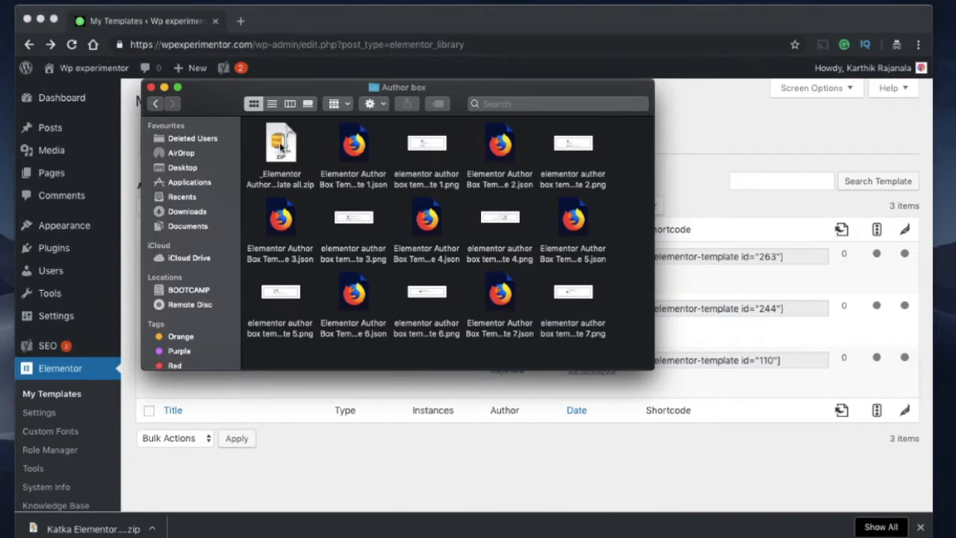
{"action": "left_click", "coordinate": [280, 146]}
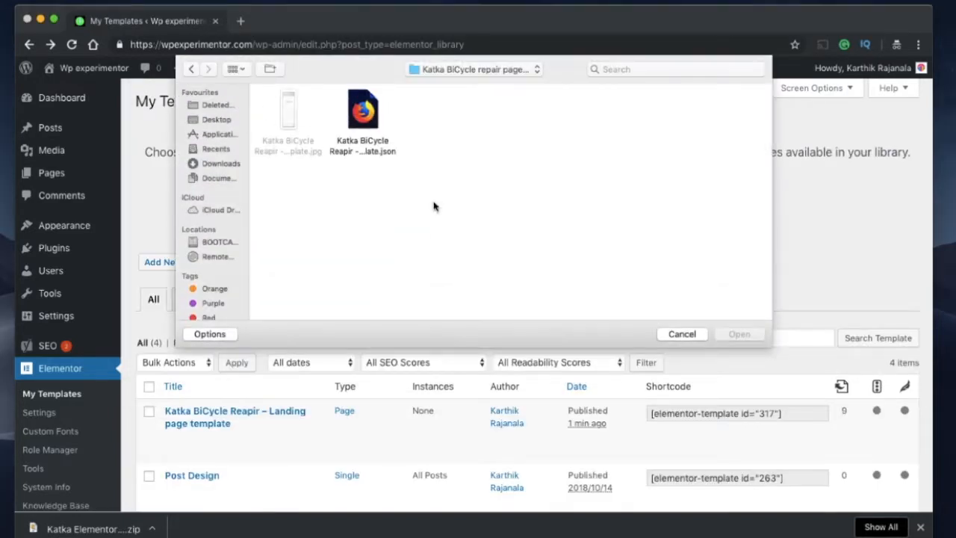
Choose the Author box all-templates zip from _Section templates as the import file
{"action": "left_click", "coordinate": [472, 69]}
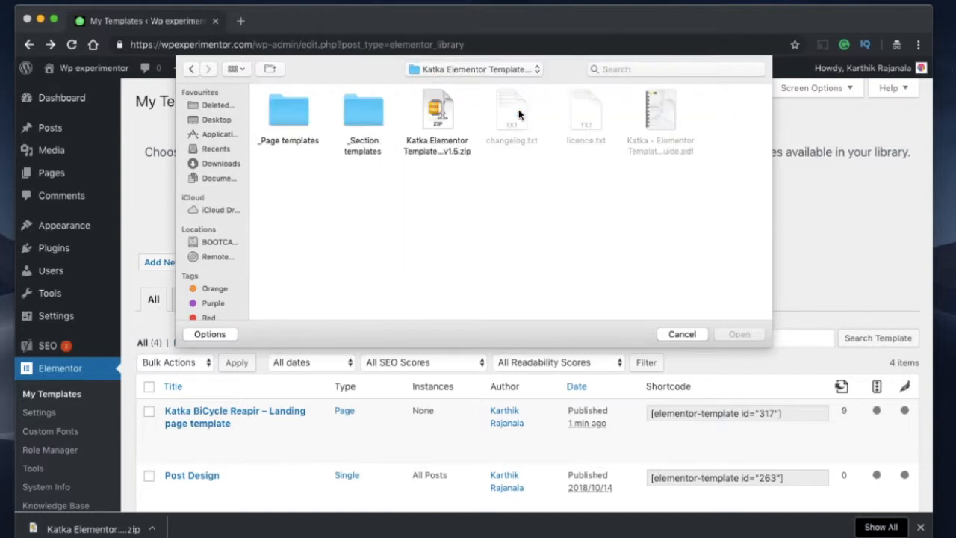
{"action": "left_click", "coordinate": [362, 112]}
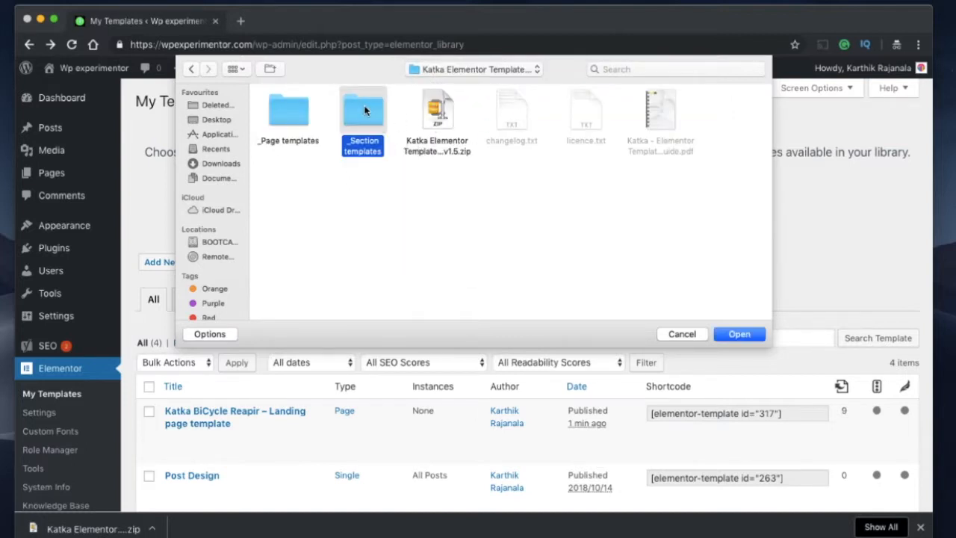
{"action": "double_click", "coordinate": [361, 112]}
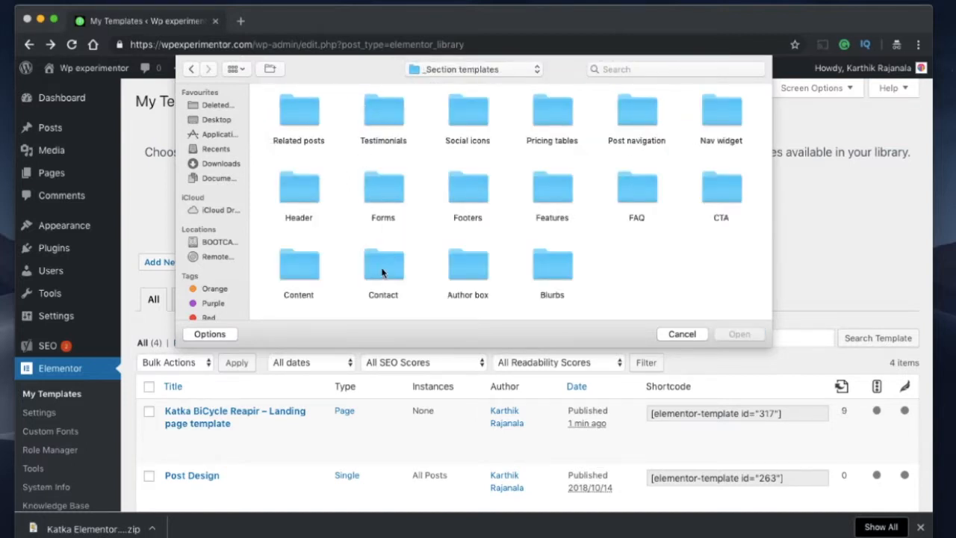
{"action": "double_click", "coordinate": [466, 266]}
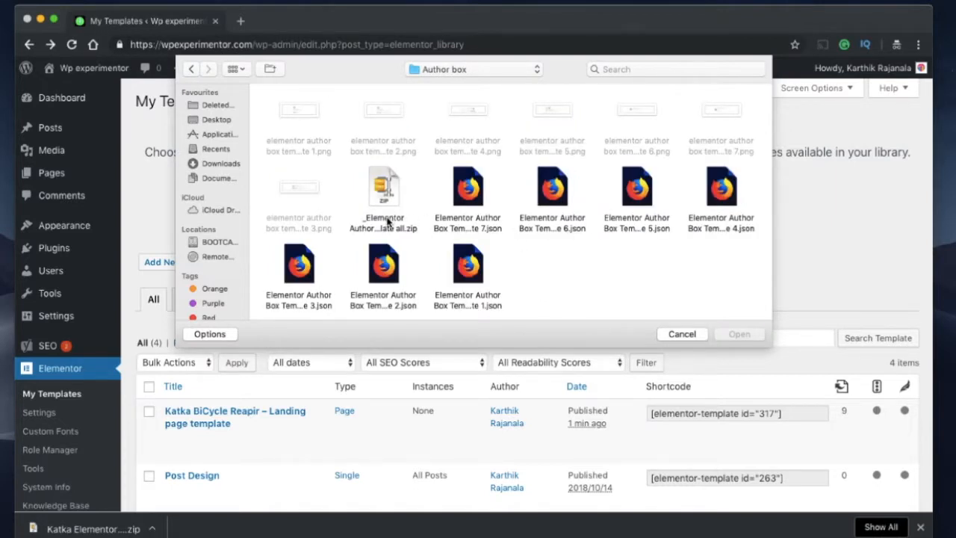
{"action": "left_click", "coordinate": [382, 194]}
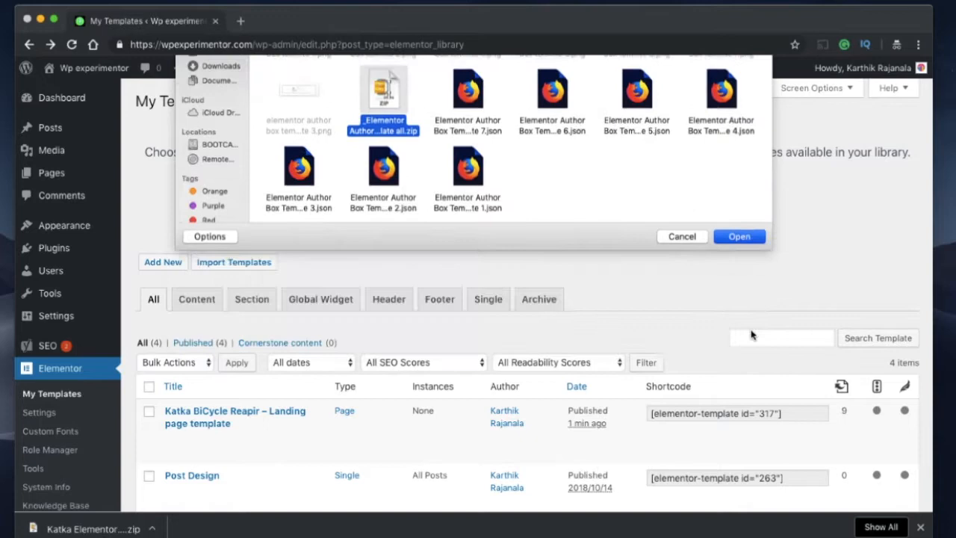
{"action": "left_click", "coordinate": [738, 235]}
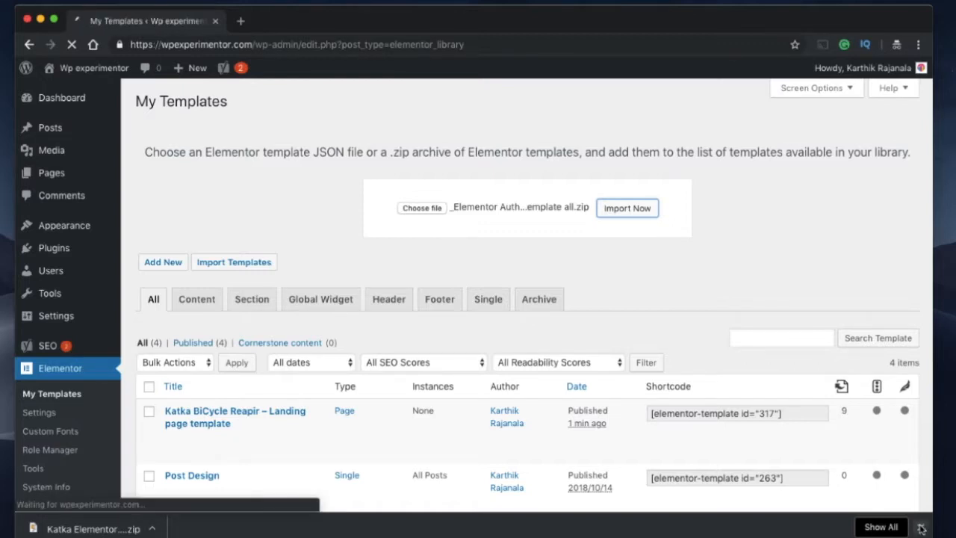
Run Import Now so My Templates lists the 11 Katka Author Box section templates
{"action": "left_click", "coordinate": [627, 207]}
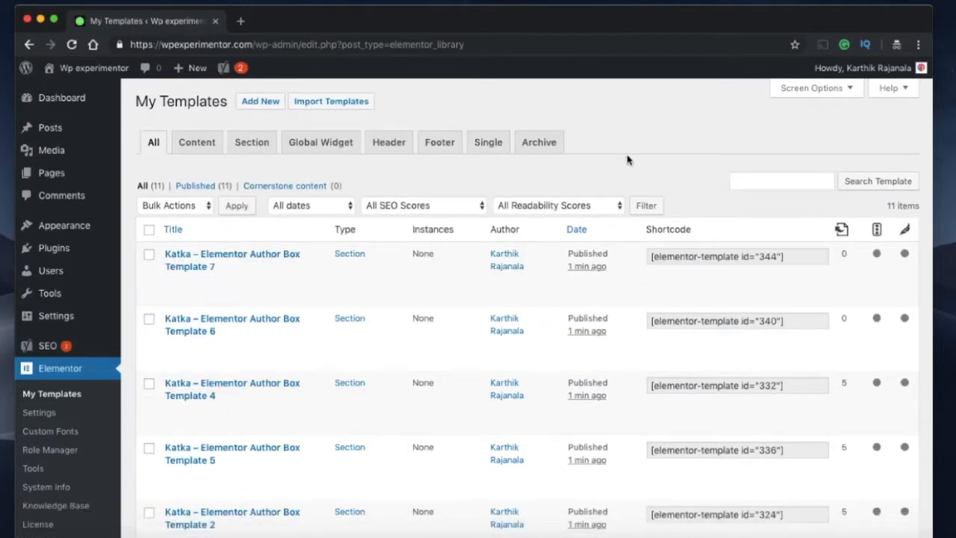
{"action": "mouse_move", "coordinate": [231, 260]}
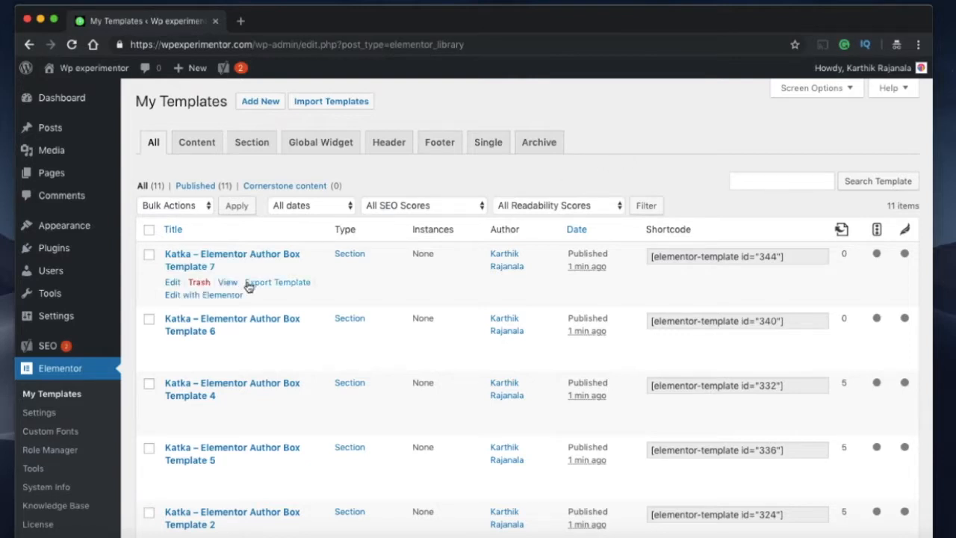
{"action": "mouse_move", "coordinate": [257, 281]}
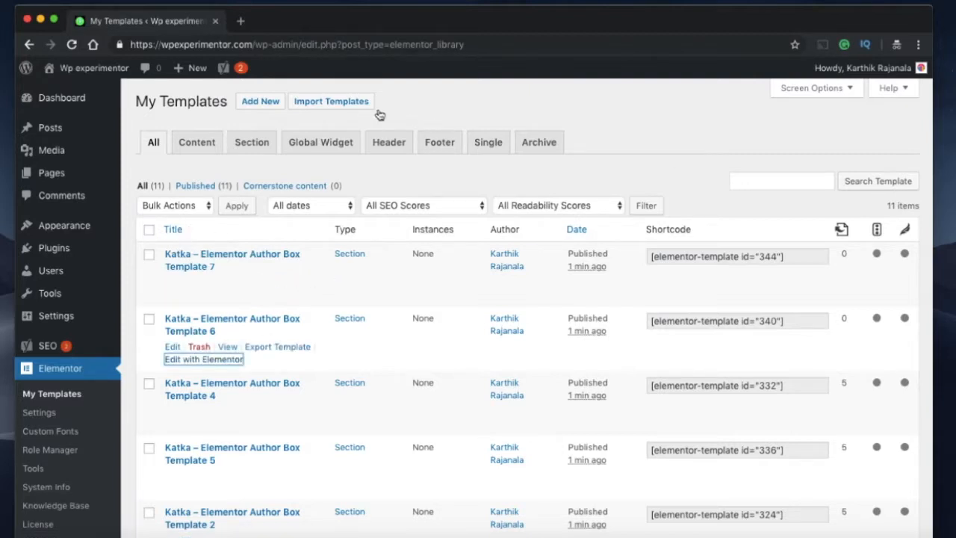
Choose form templates 7.json from _Section templates > Forms as the import file
{"action": "left_click", "coordinate": [332, 102]}
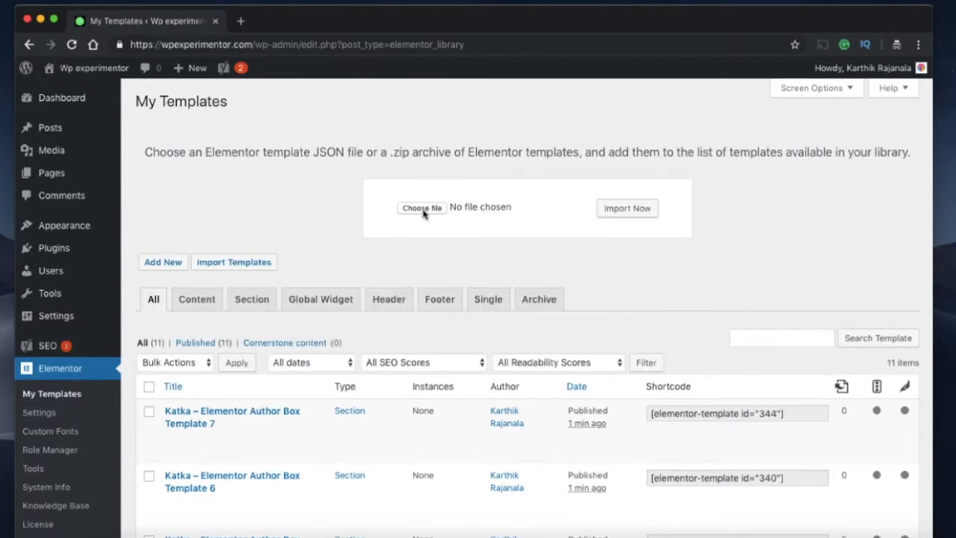
{"action": "left_click", "coordinate": [422, 207]}
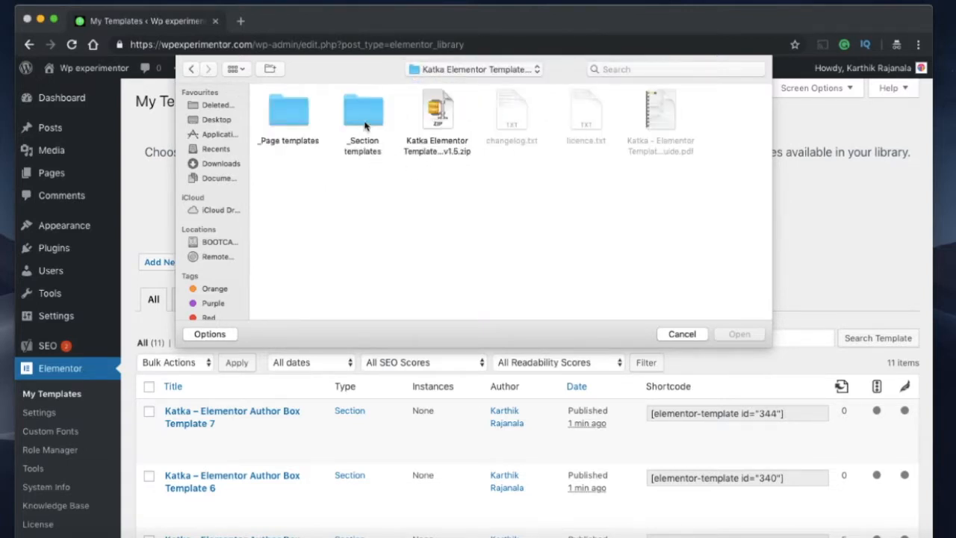
{"action": "double_click", "coordinate": [362, 112]}
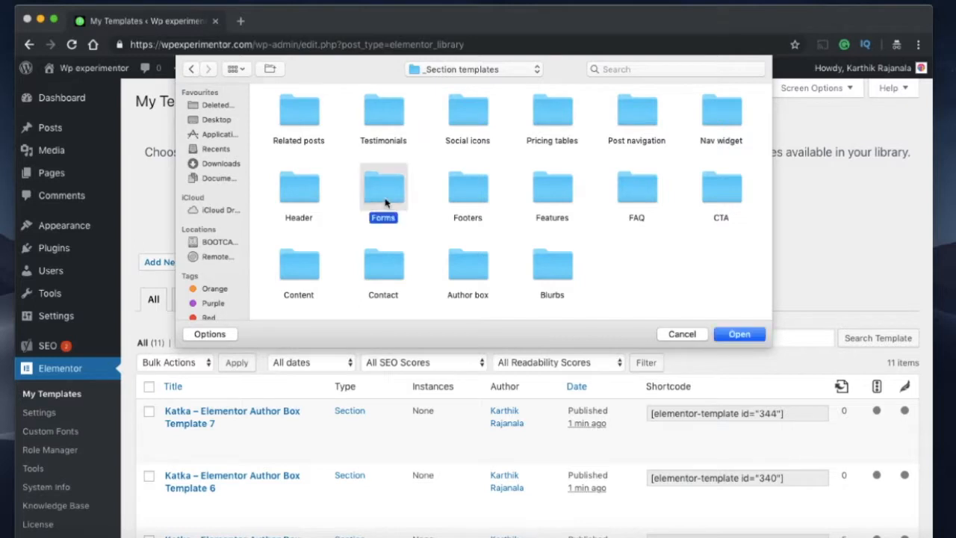
{"action": "double_click", "coordinate": [382, 187]}
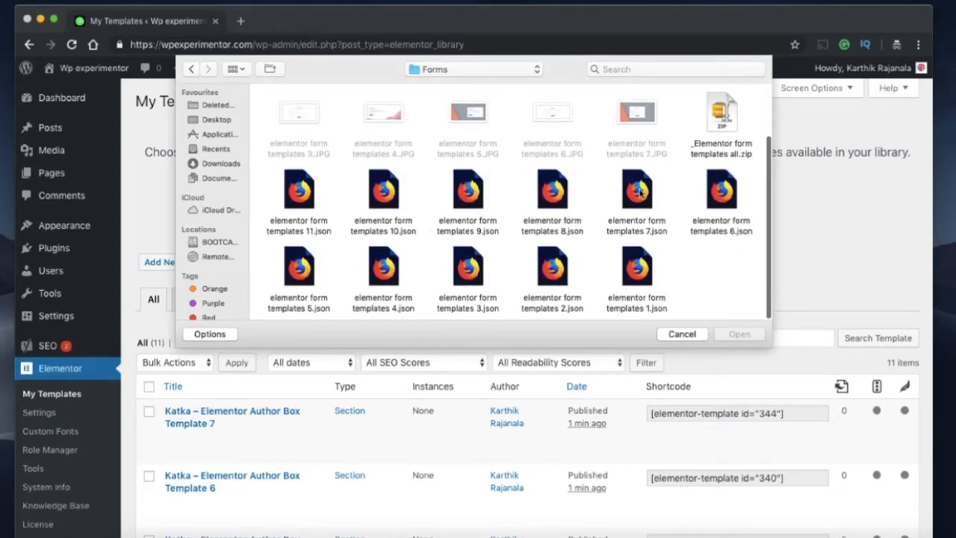
{"action": "left_click", "coordinate": [636, 191]}
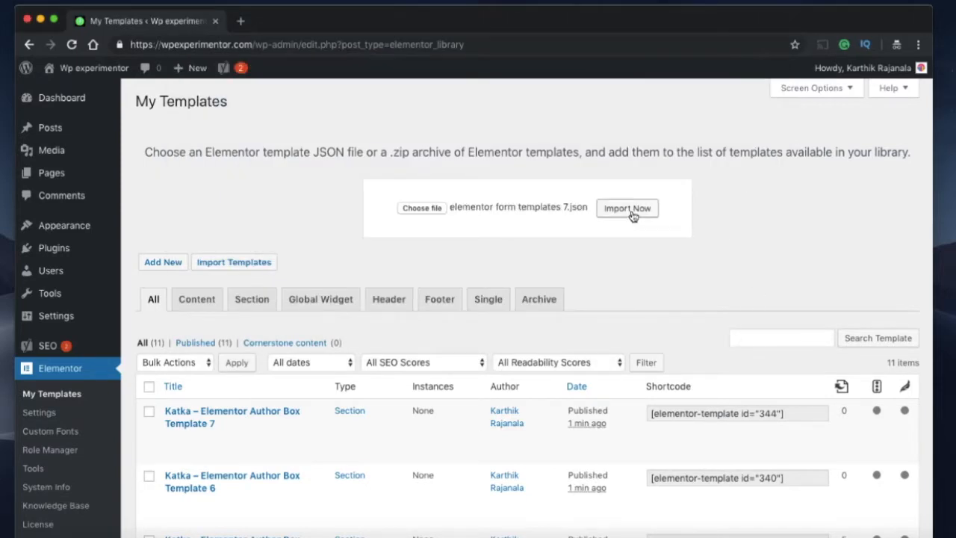
Import it so elementor form templates 7 tops the 12-item My Templates list
{"action": "left_click", "coordinate": [627, 207]}
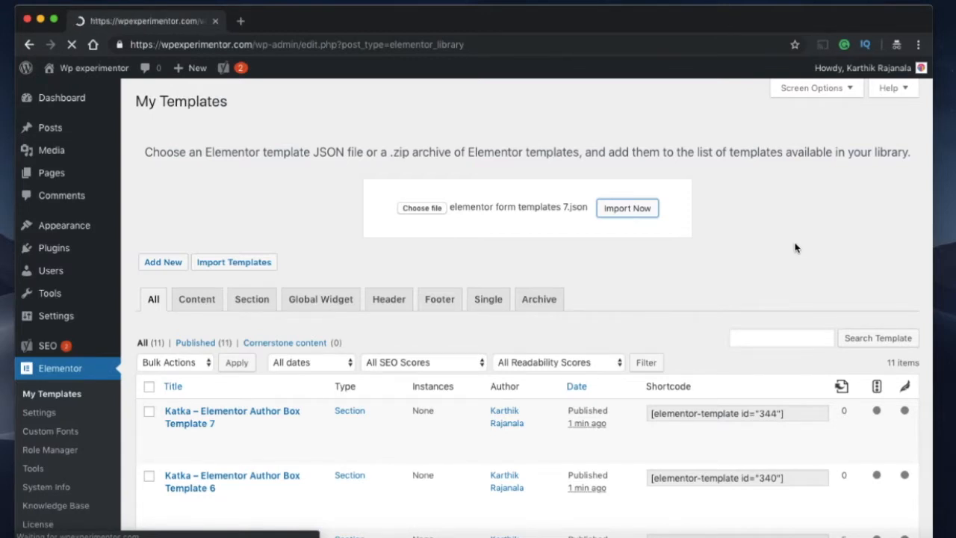
{"action": "left_click", "coordinate": [627, 208]}
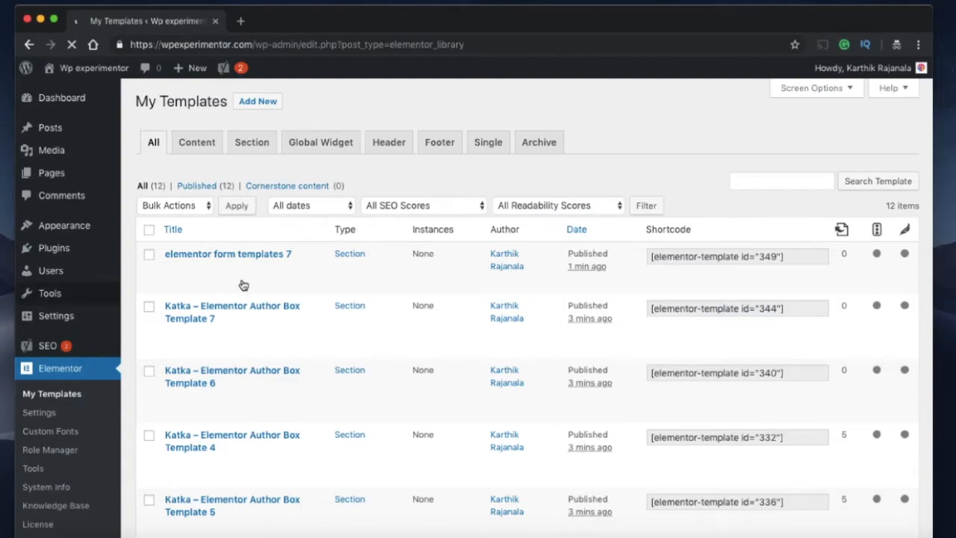